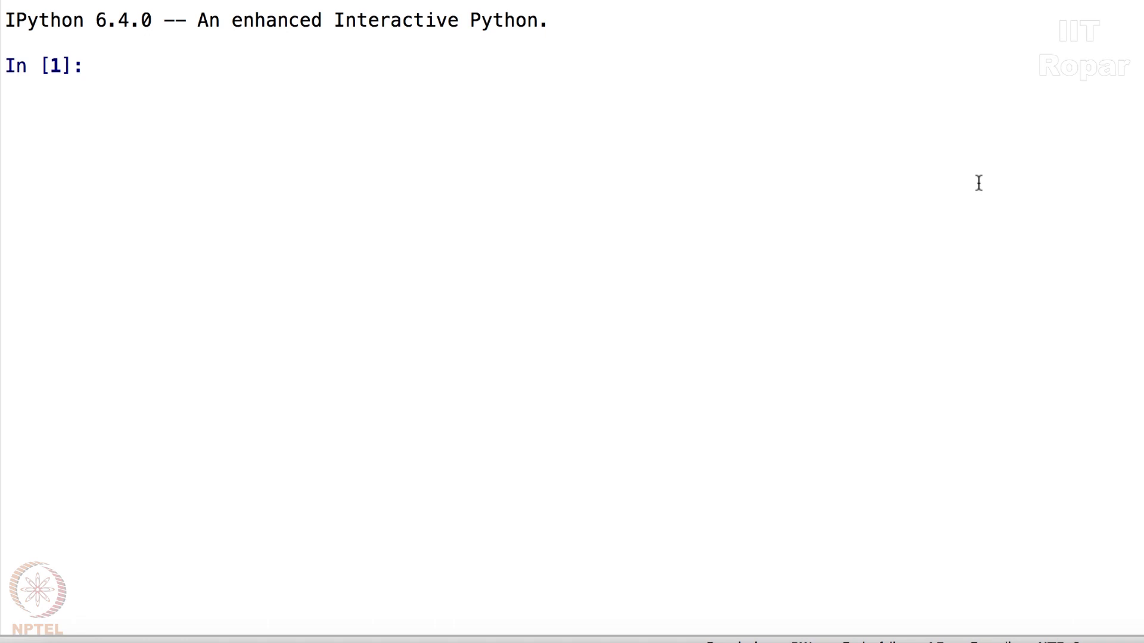
{"action": "type", "text": "import netw"}
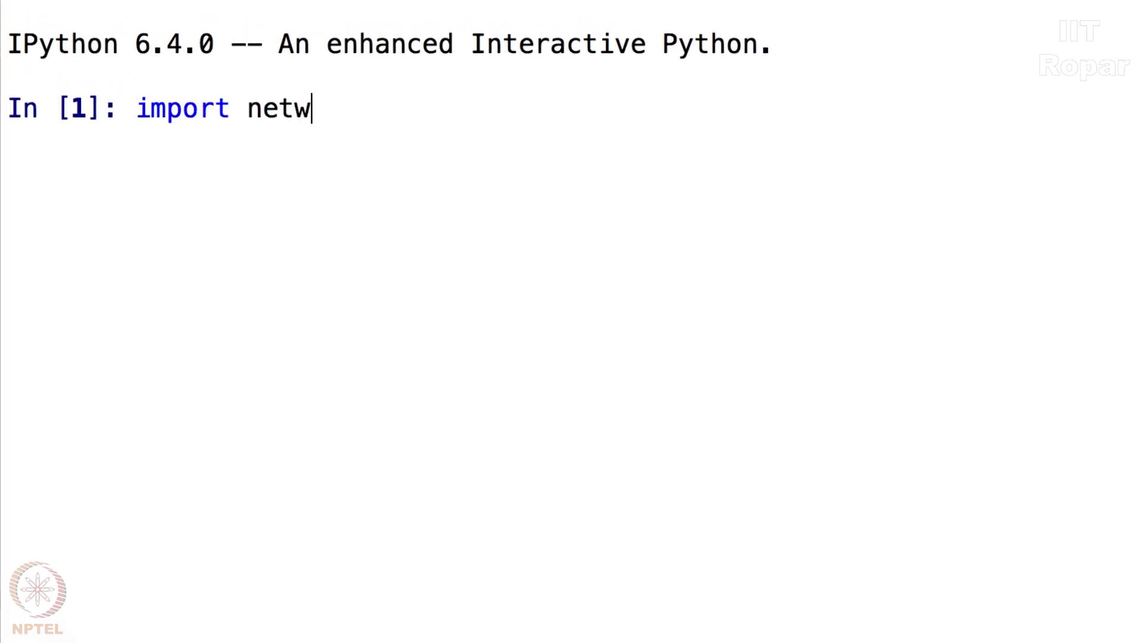
{"action": "type", "text": "orkx as nx"}
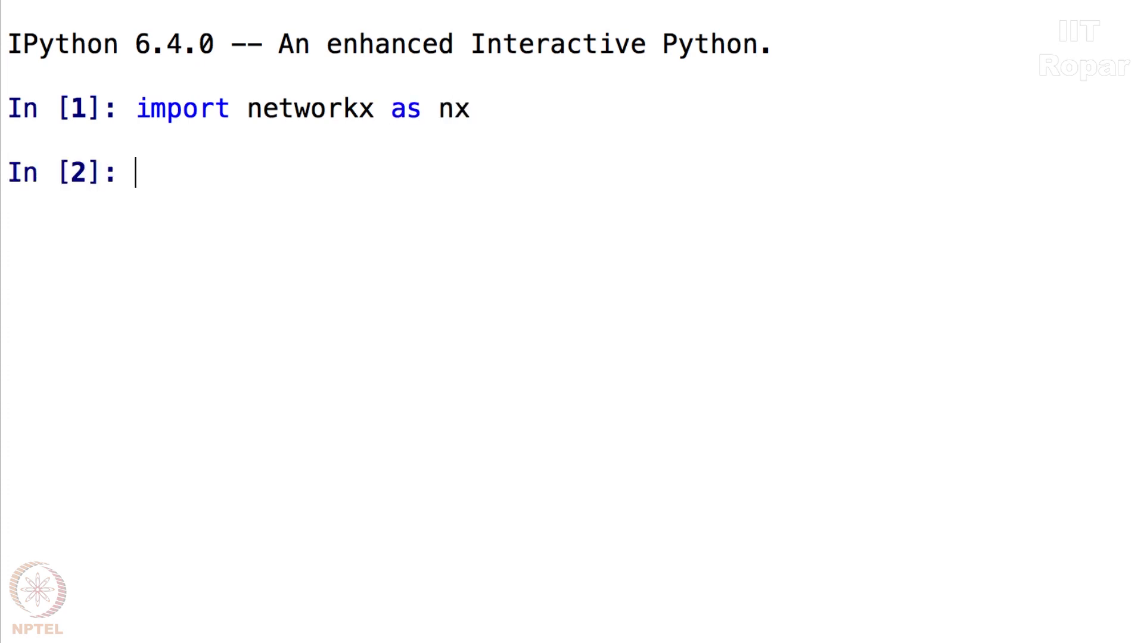
{"action": "type", "text": "G=nx.complete_graph_"}
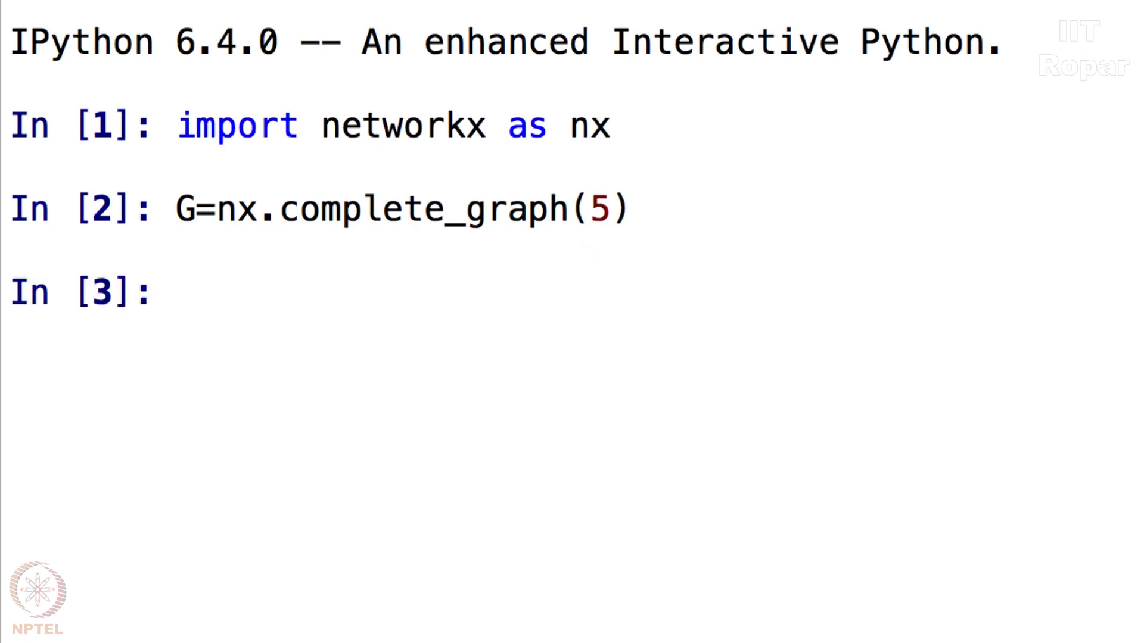
{"action": "type", "text": "nx."}
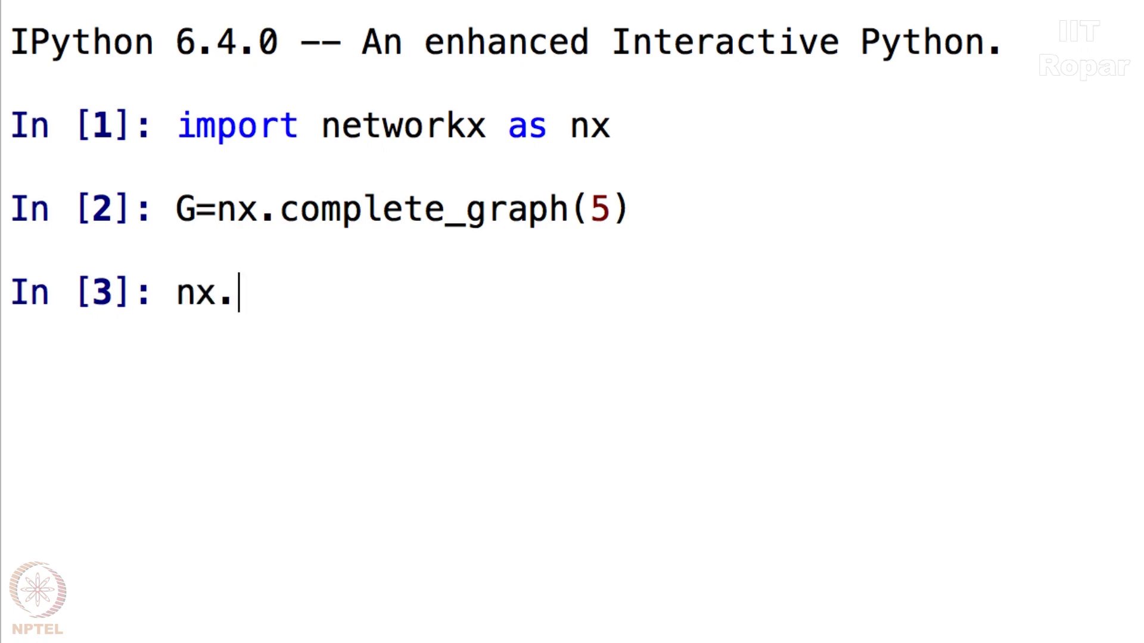
{"action": "type", "text": "is_eulerian"}
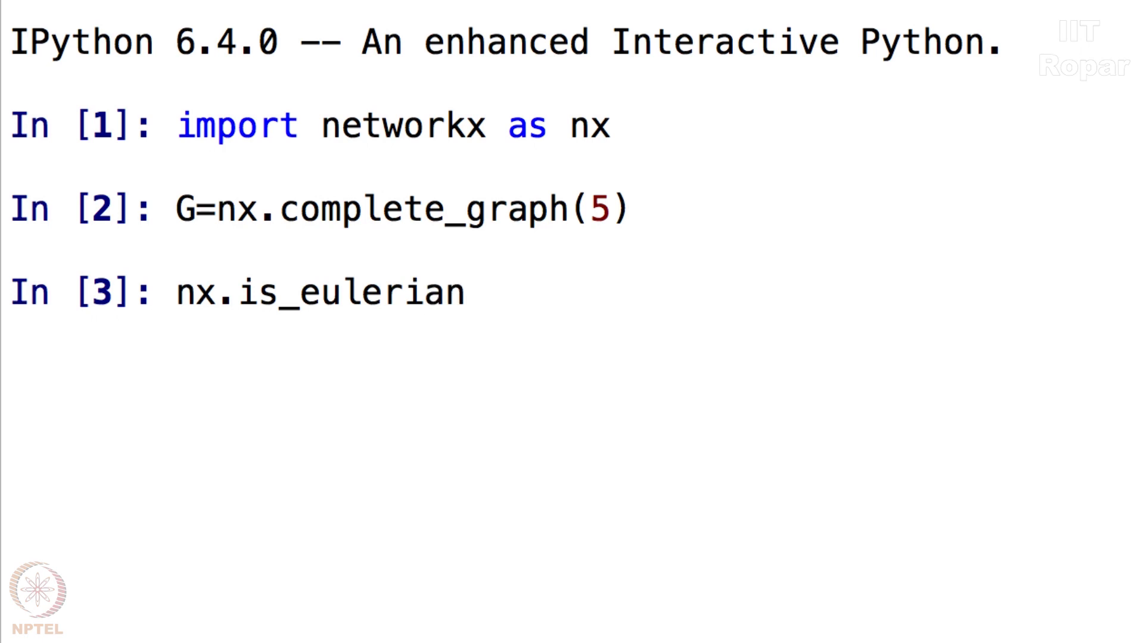
{"action": "type", "text": "(G)"}
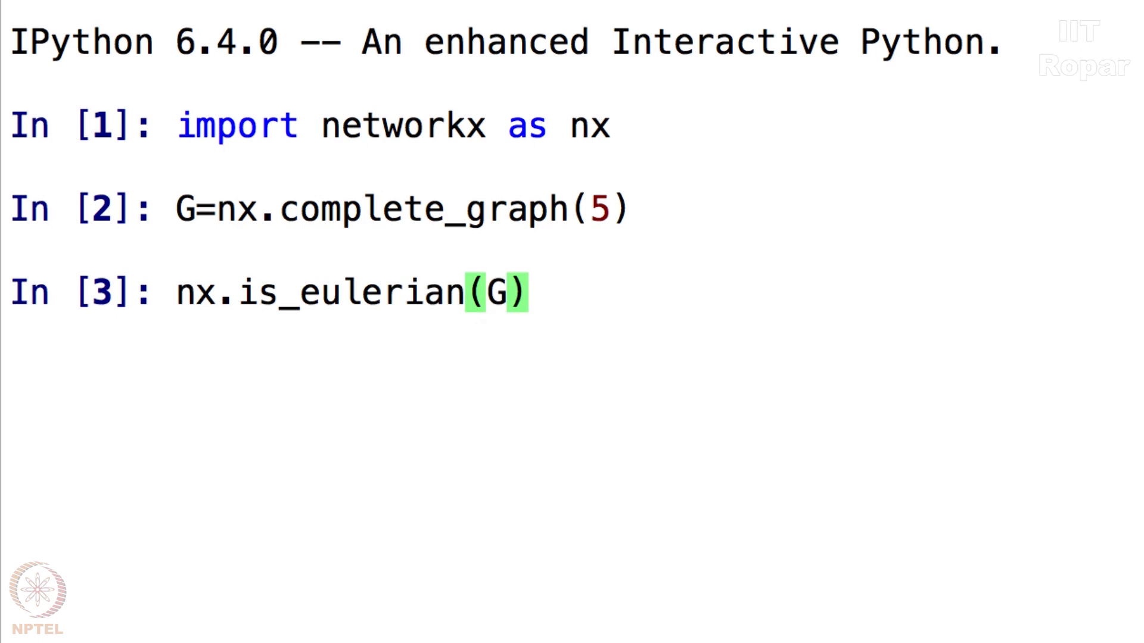
{"action": "mouse_move", "coordinate": [318, 261]}
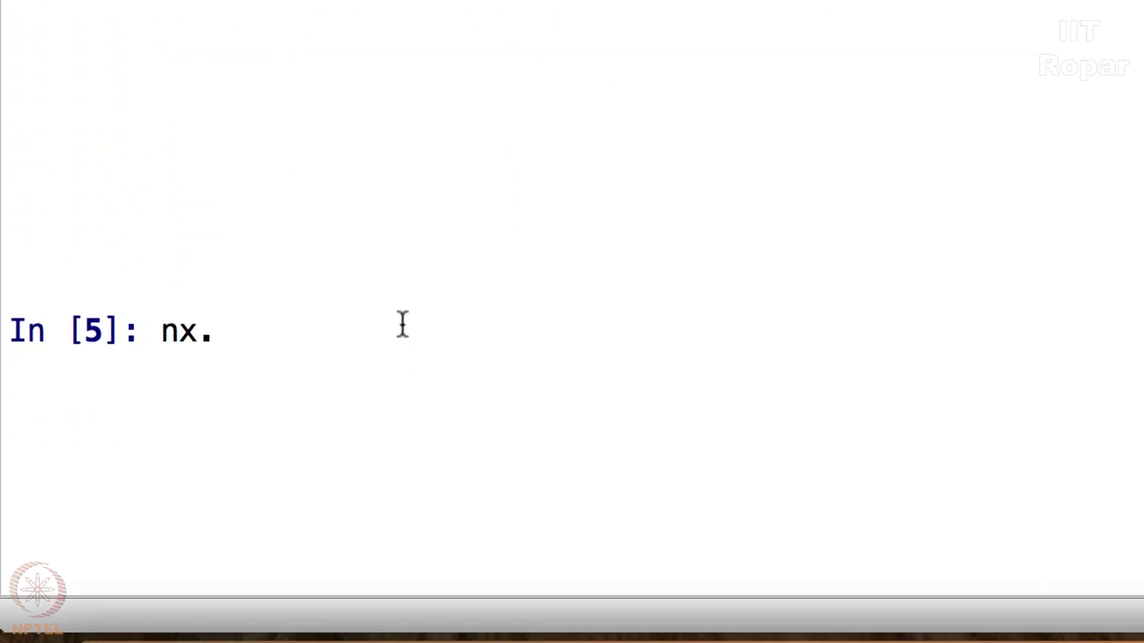
{"action": "type", "text": "is_e"}
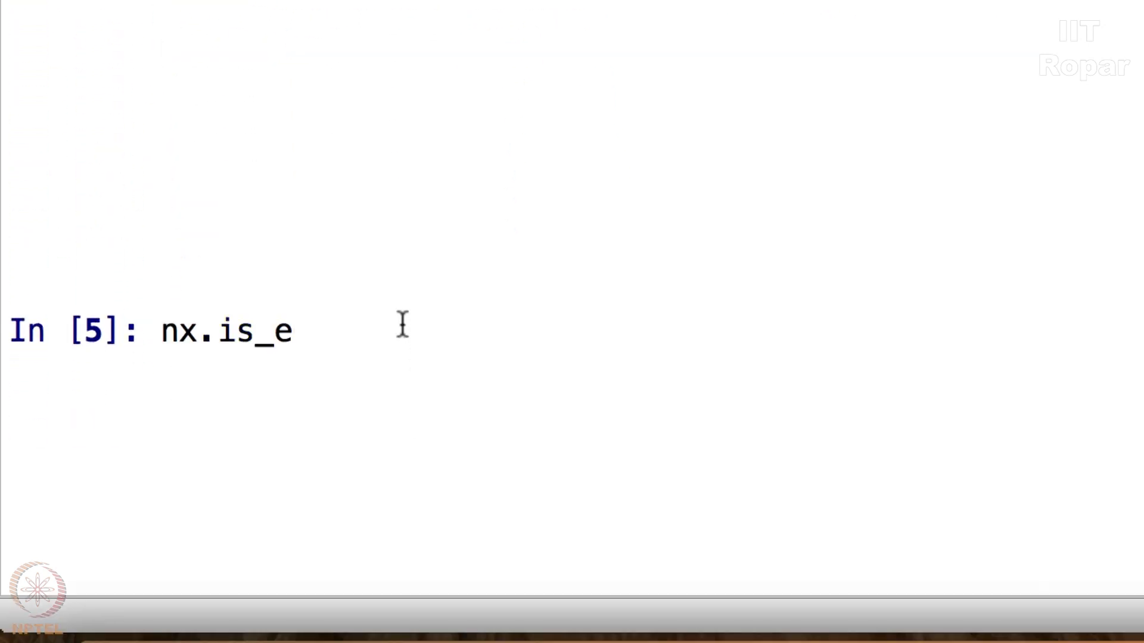
{"action": "type", "text": "ulerian"}
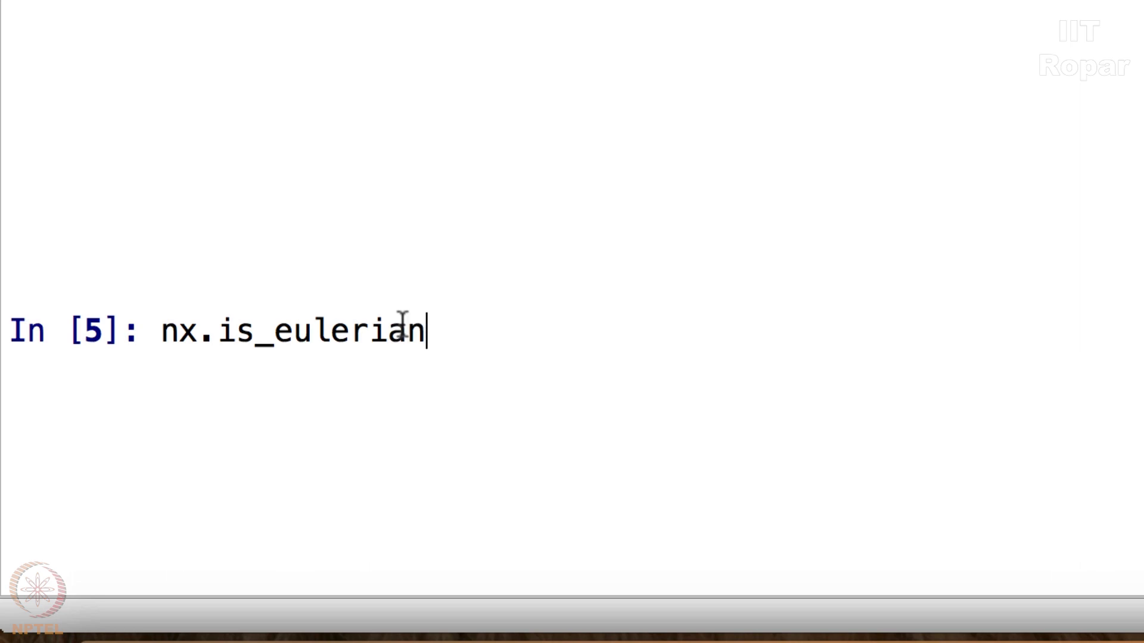
{"action": "type", "text": "(nx."}
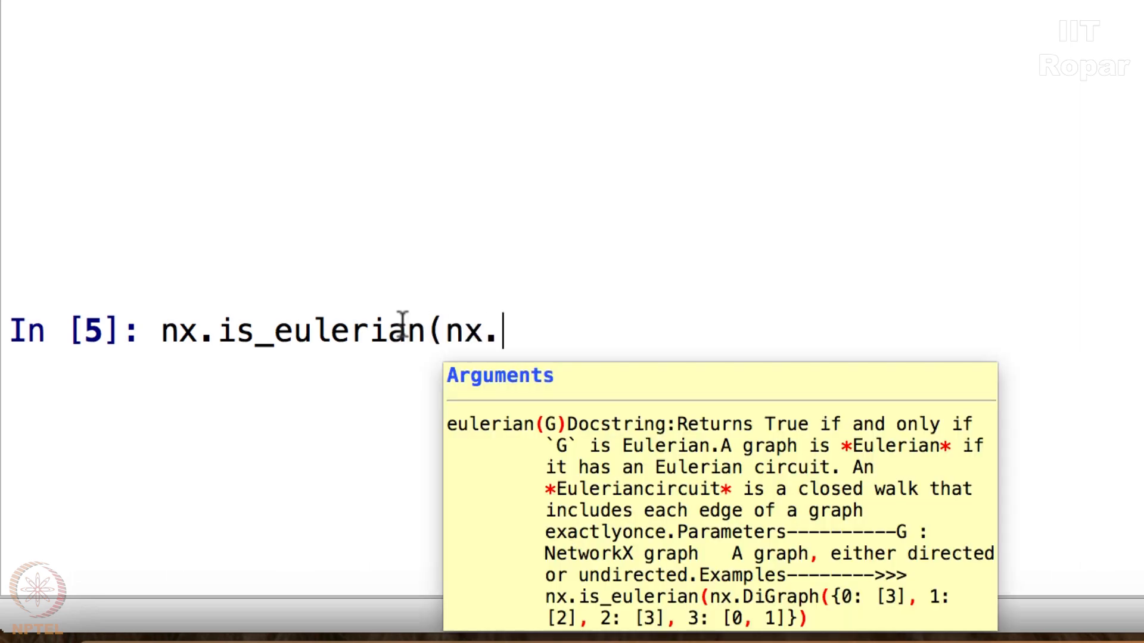
{"action": "type", "text": "petersen"}
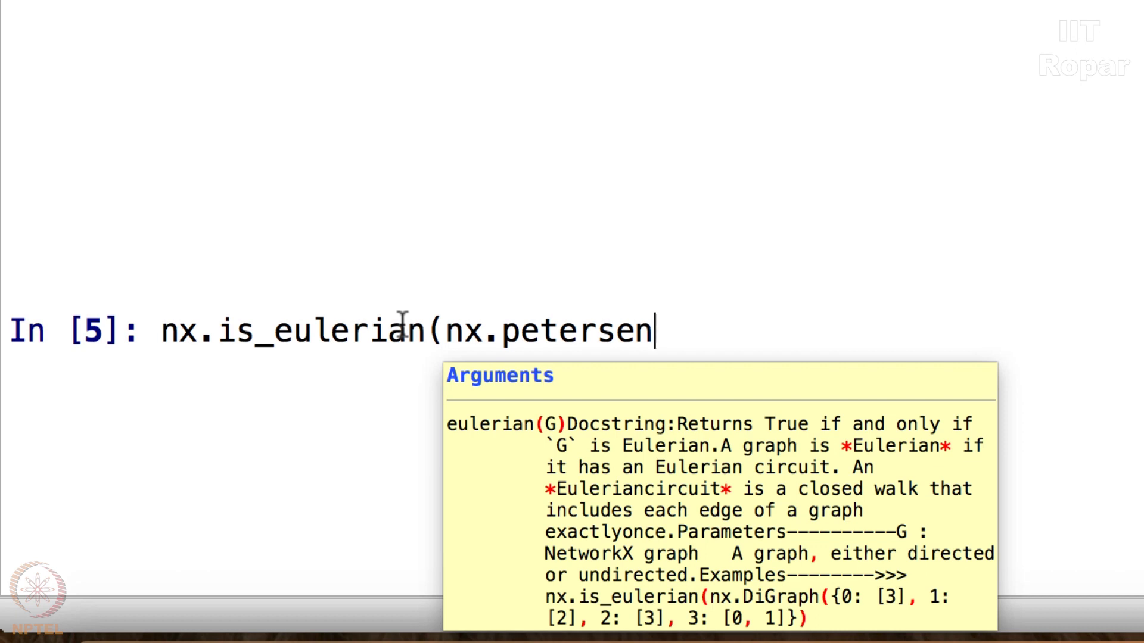
{"action": "type", "text": "_graph"}
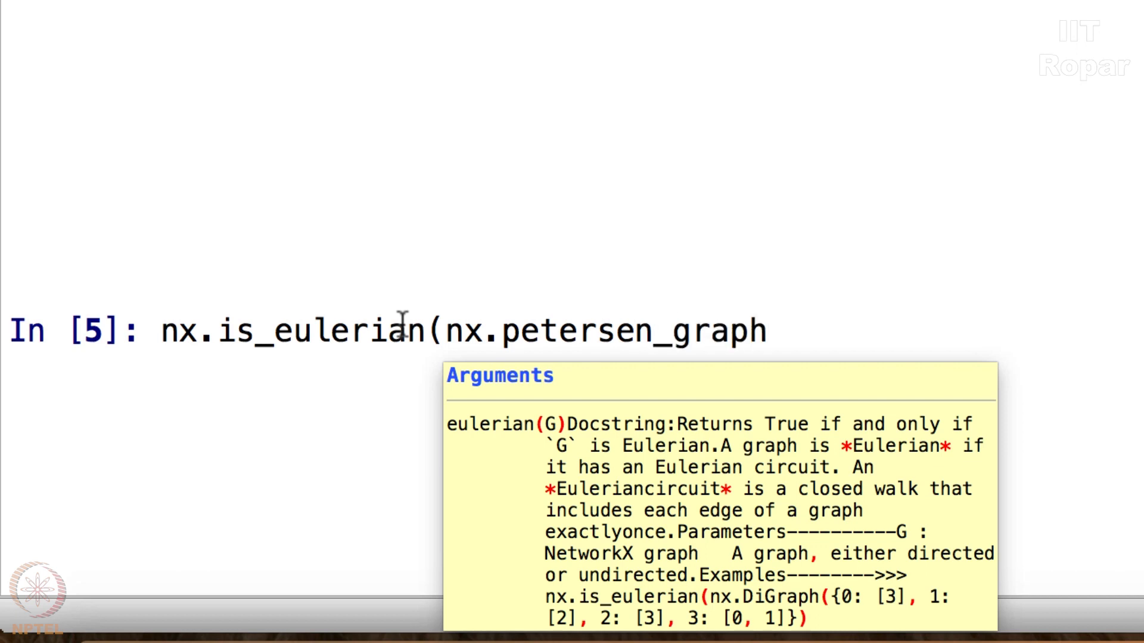
{"action": "type", "text": "())"}
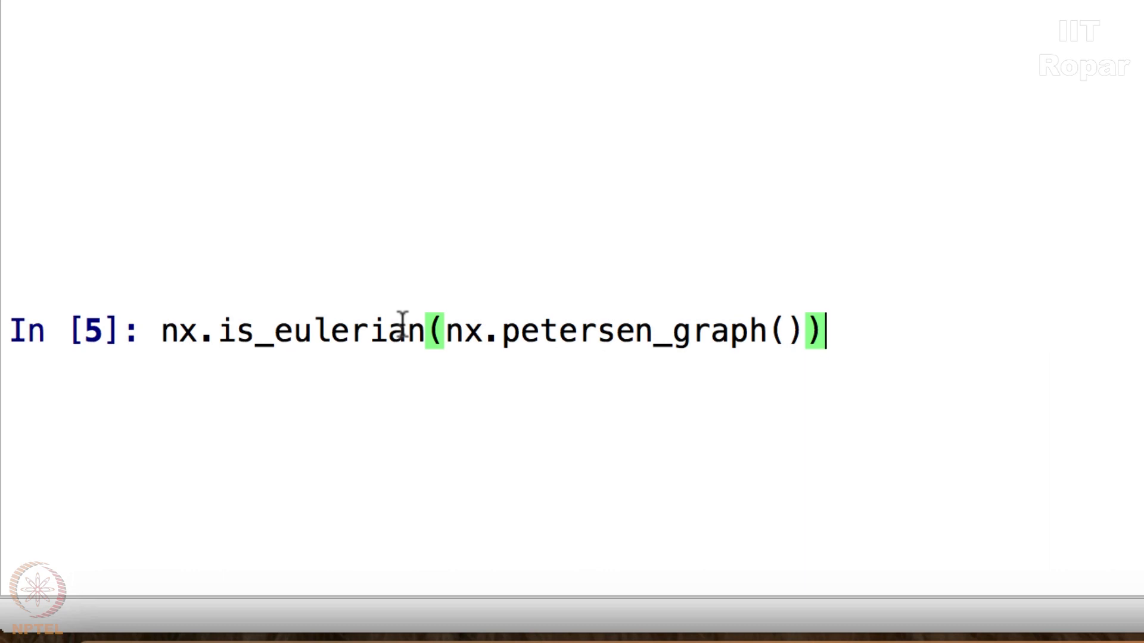
{"action": "mouse_move", "coordinate": [798, 306]}
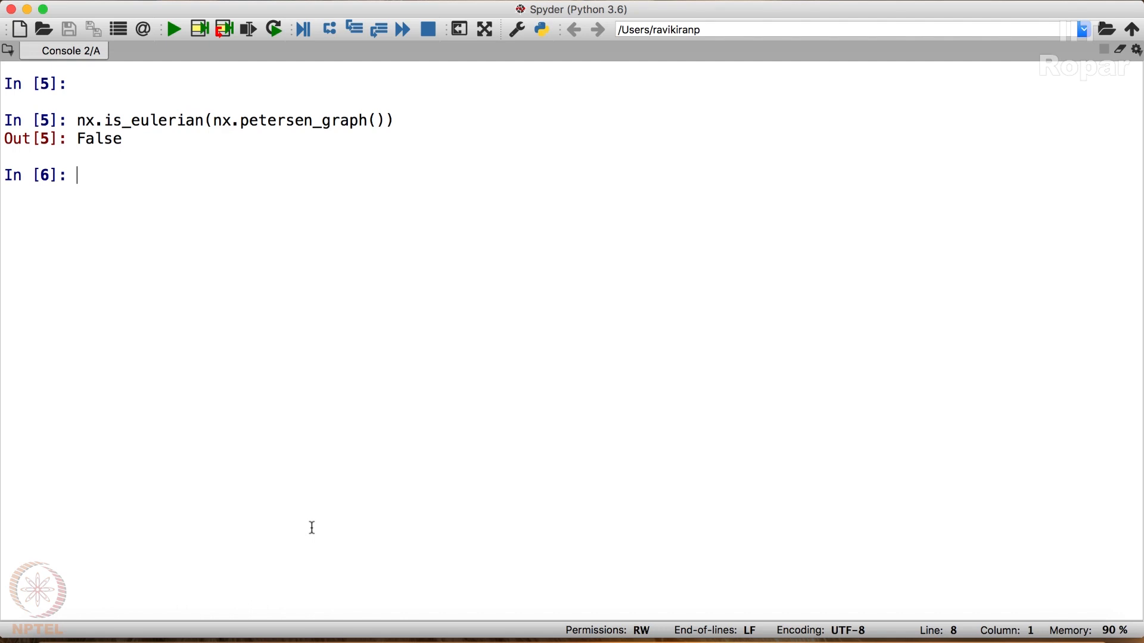
{"action": "type", "text": "G=nx"}
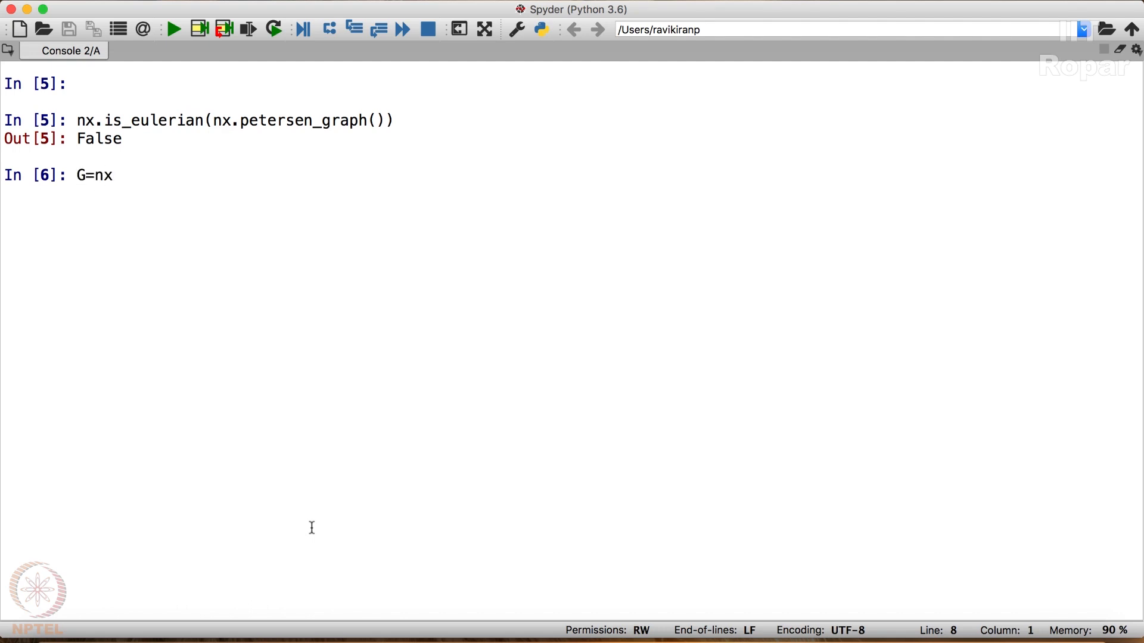
{"action": "type", "text": "cl"}
{"action": "type", "text": "G="}
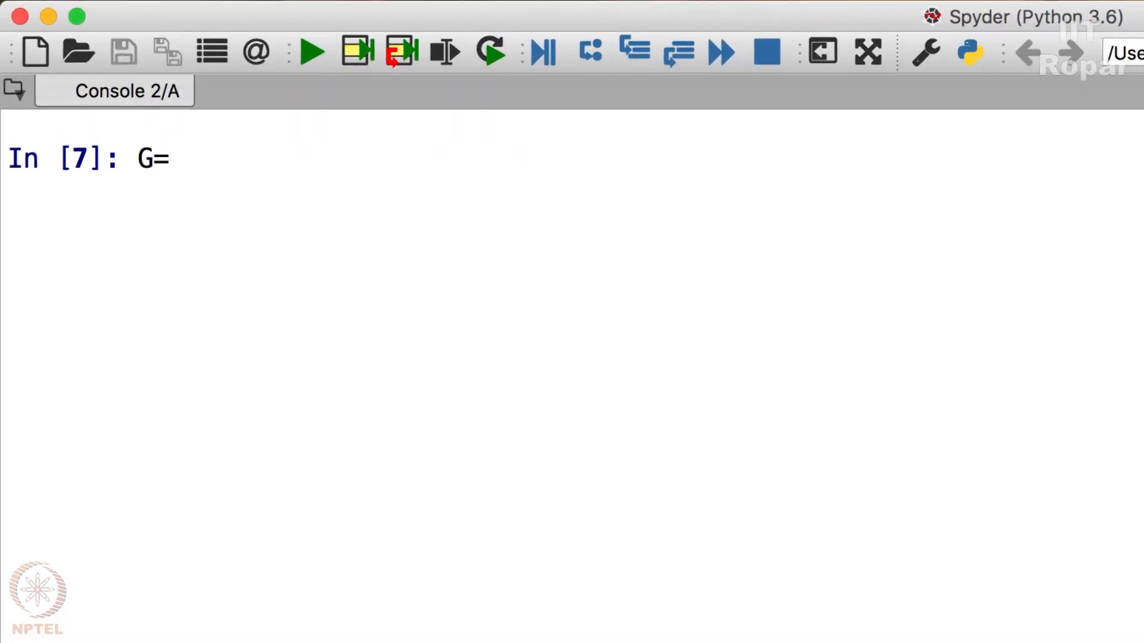
{"action": "type", "text": "nx.complete_grap"}
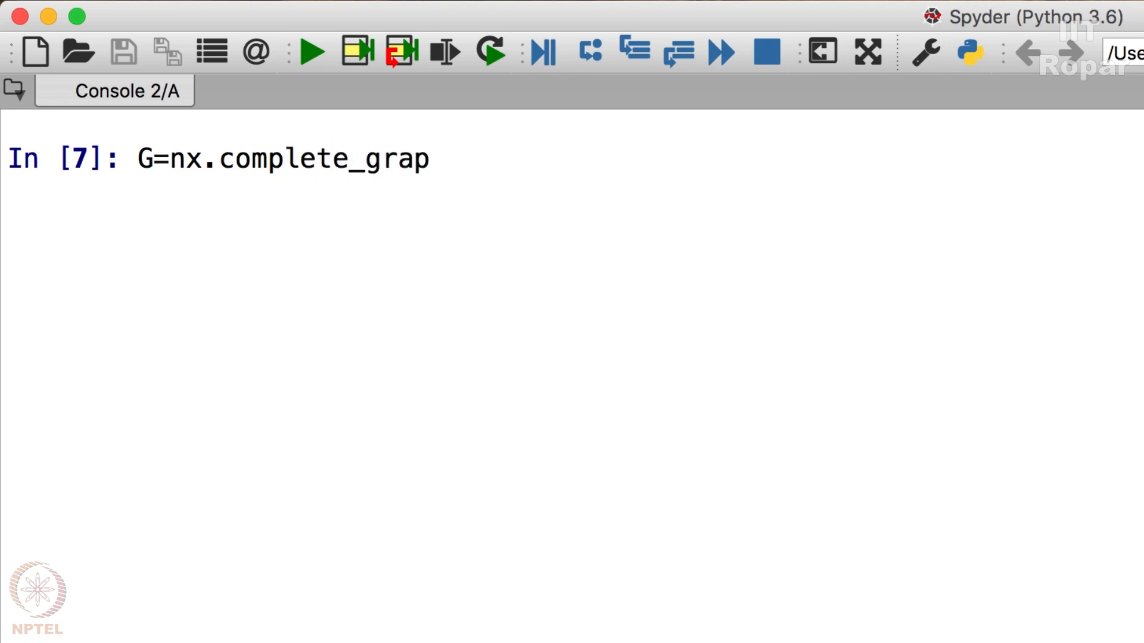
{"action": "type", "text": "h(5)"}
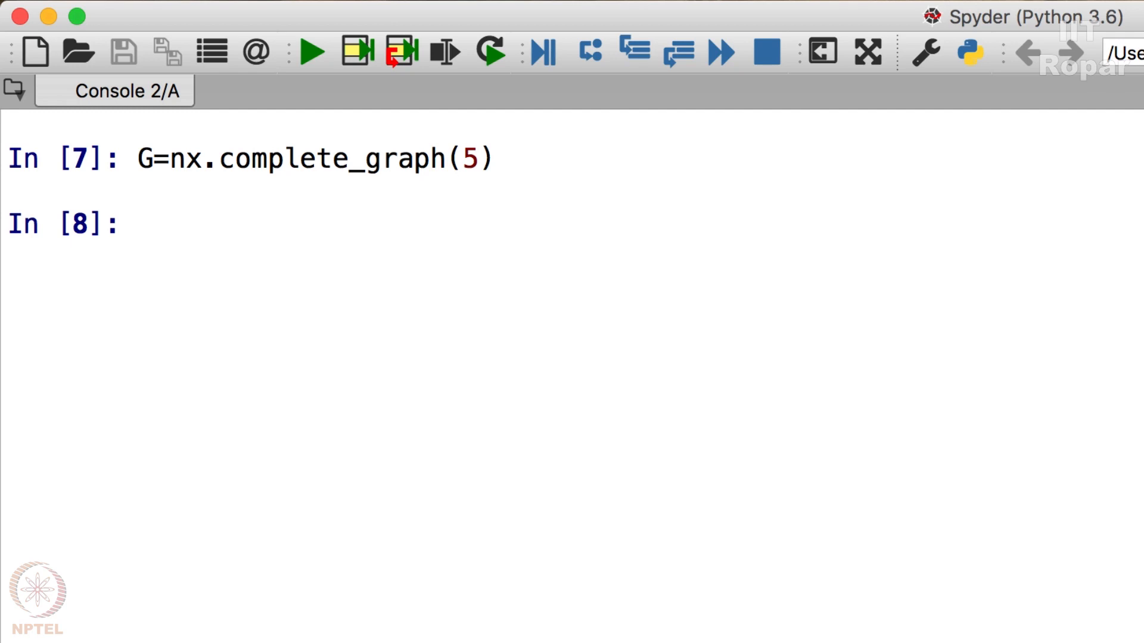
{"action": "type", "text": "list"}
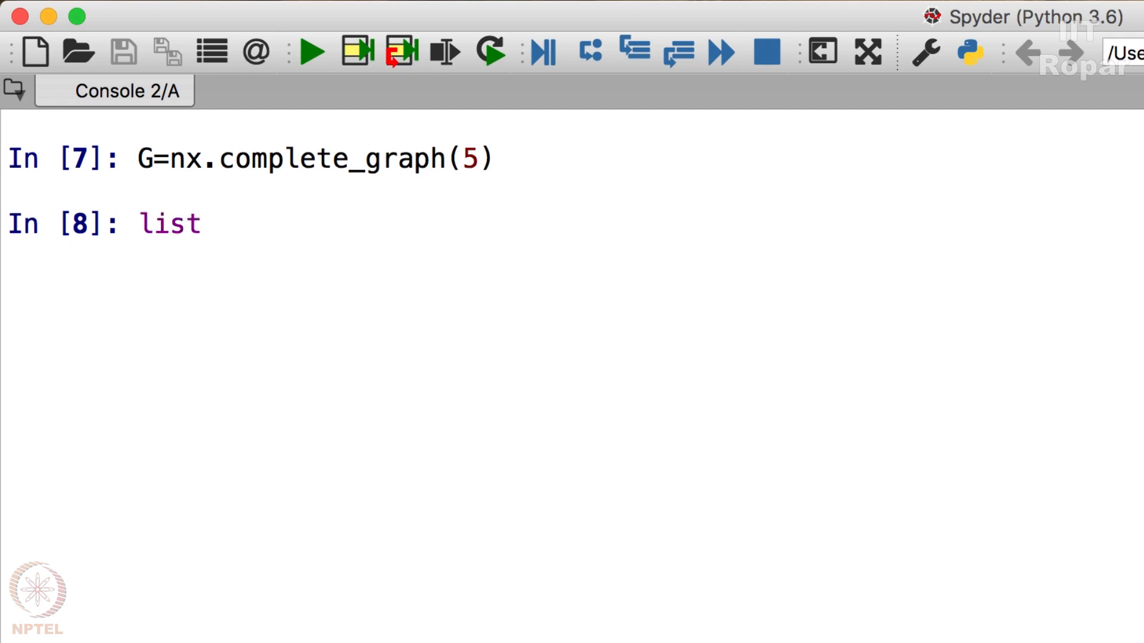
{"action": "type", "text": "(nx."}
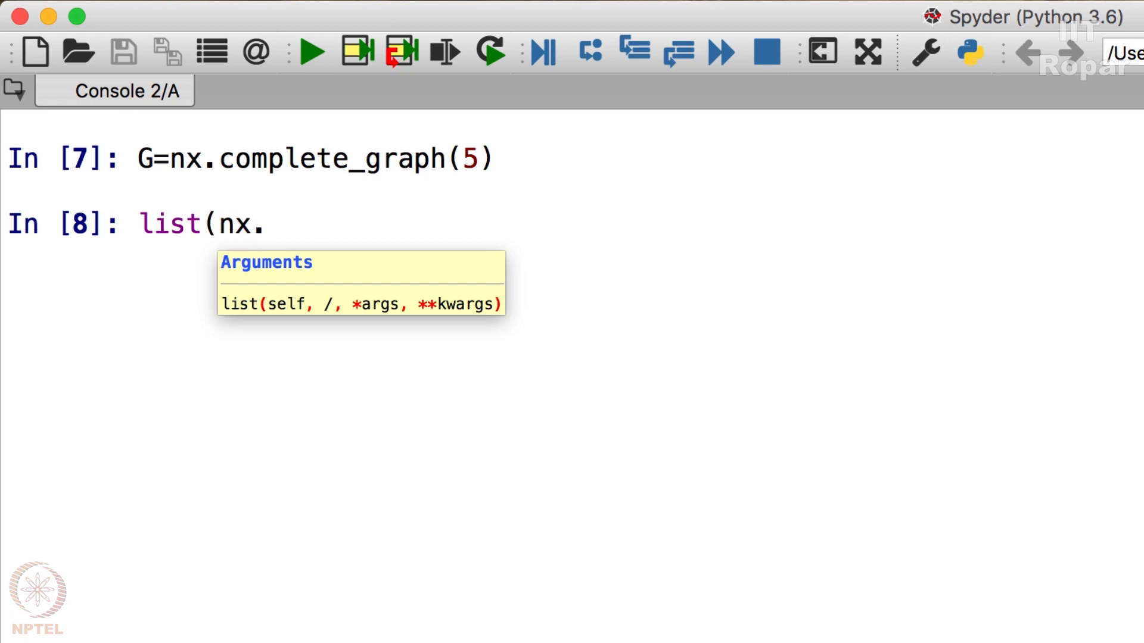
{"action": "type", "text": "euleri"}
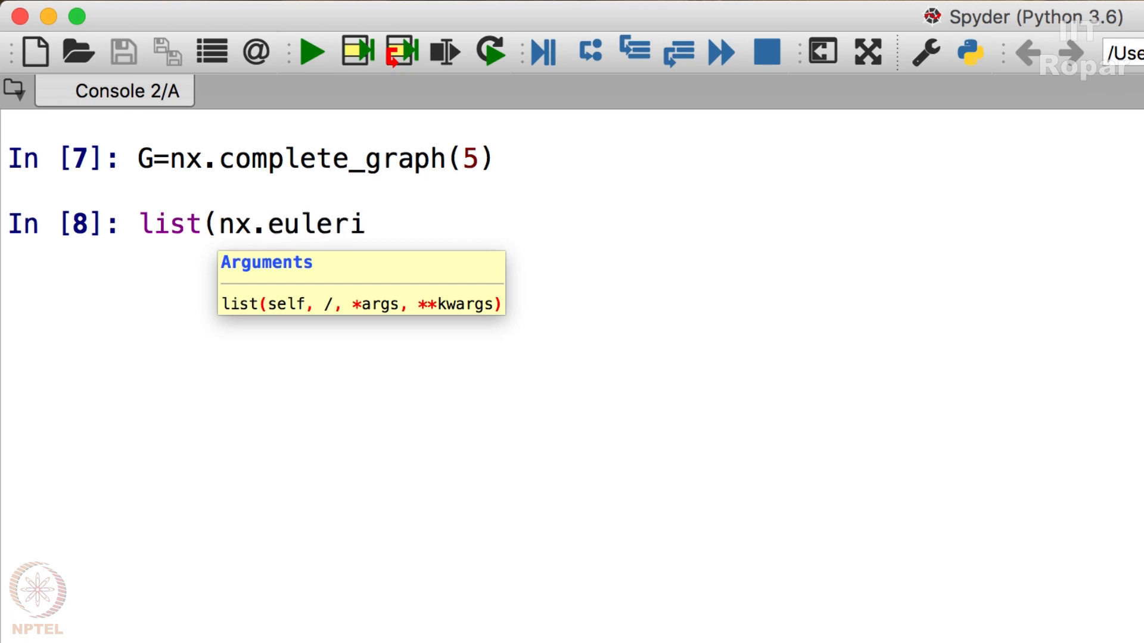
{"action": "type", "text": "an_cir"}
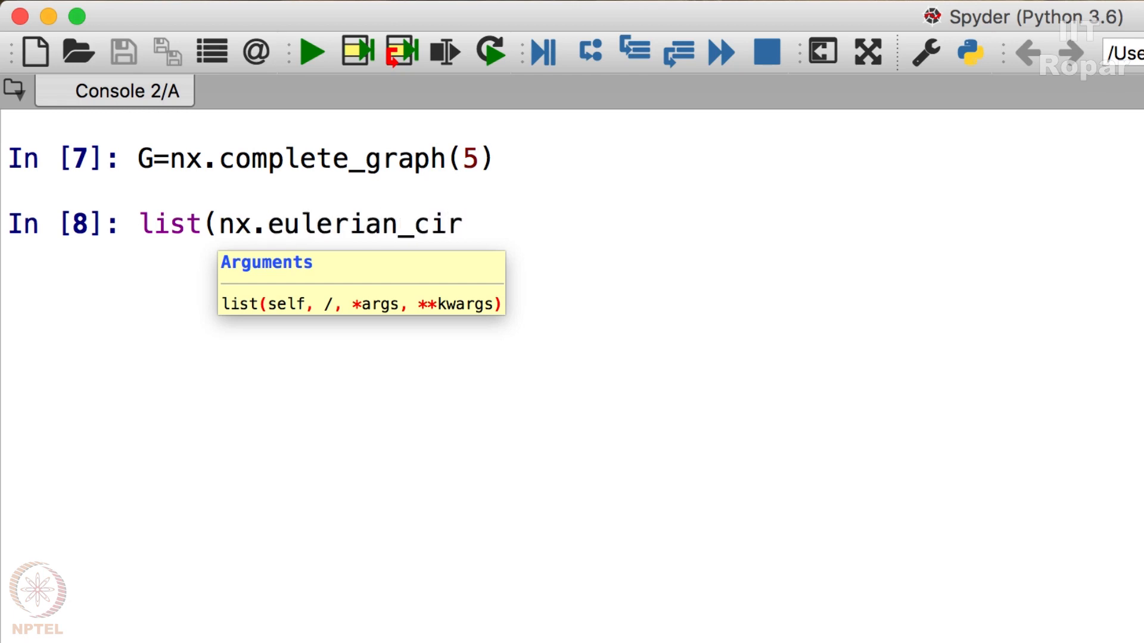
{"action": "type", "text": "cuit"}
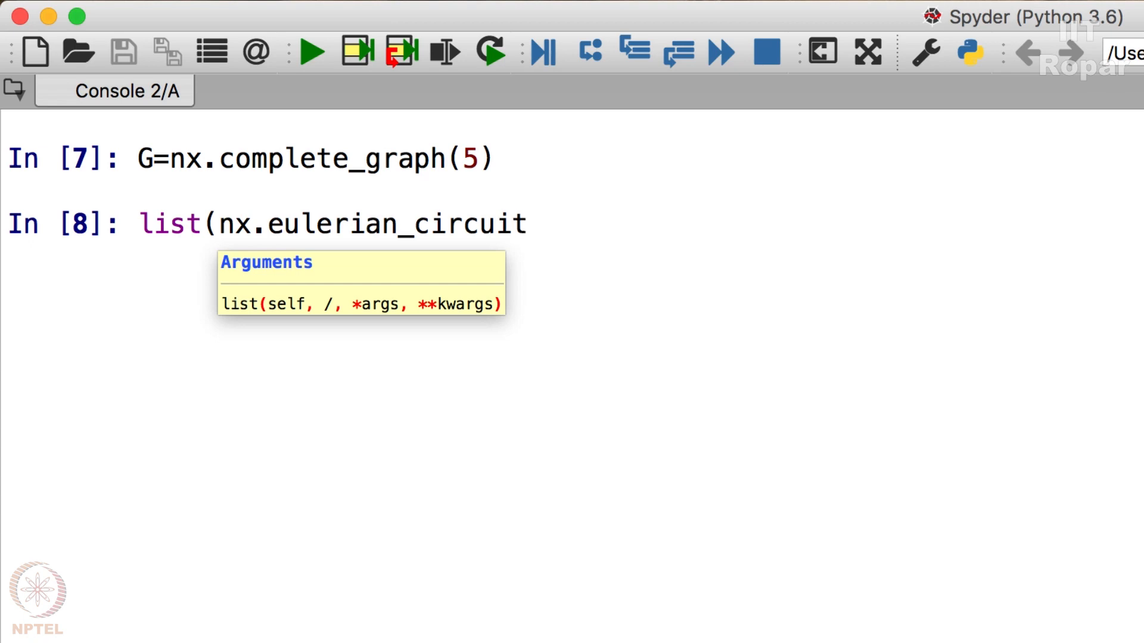
{"action": "type", "text": "(G)"}
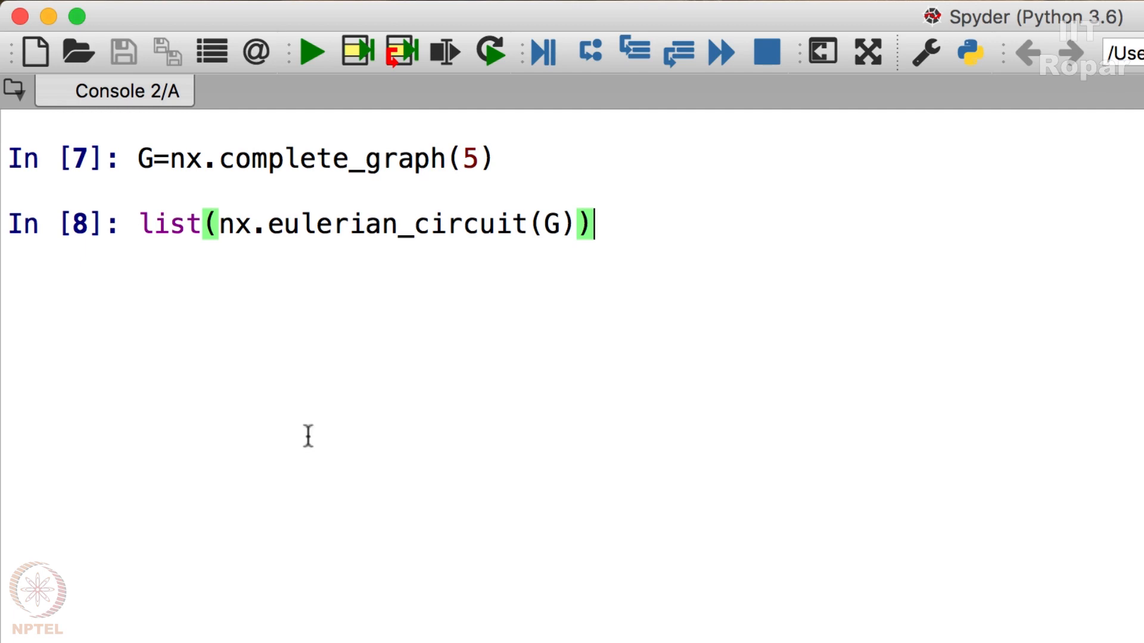
{"action": "mouse_move", "coordinate": [605, 219]}
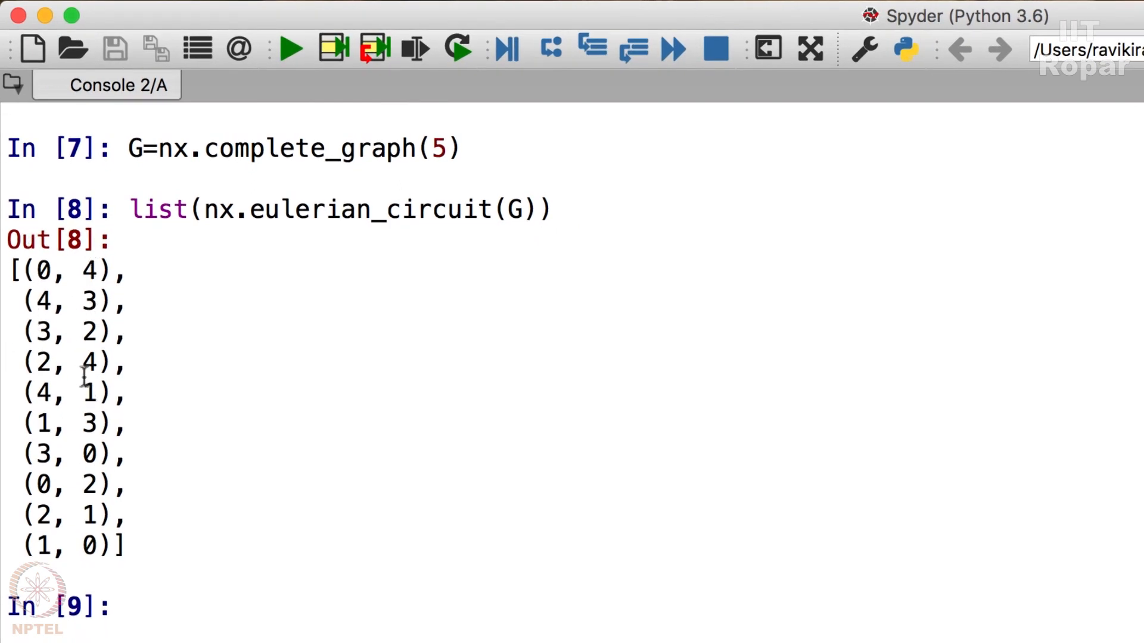
{"action": "mouse_move", "coordinate": [44, 453]}
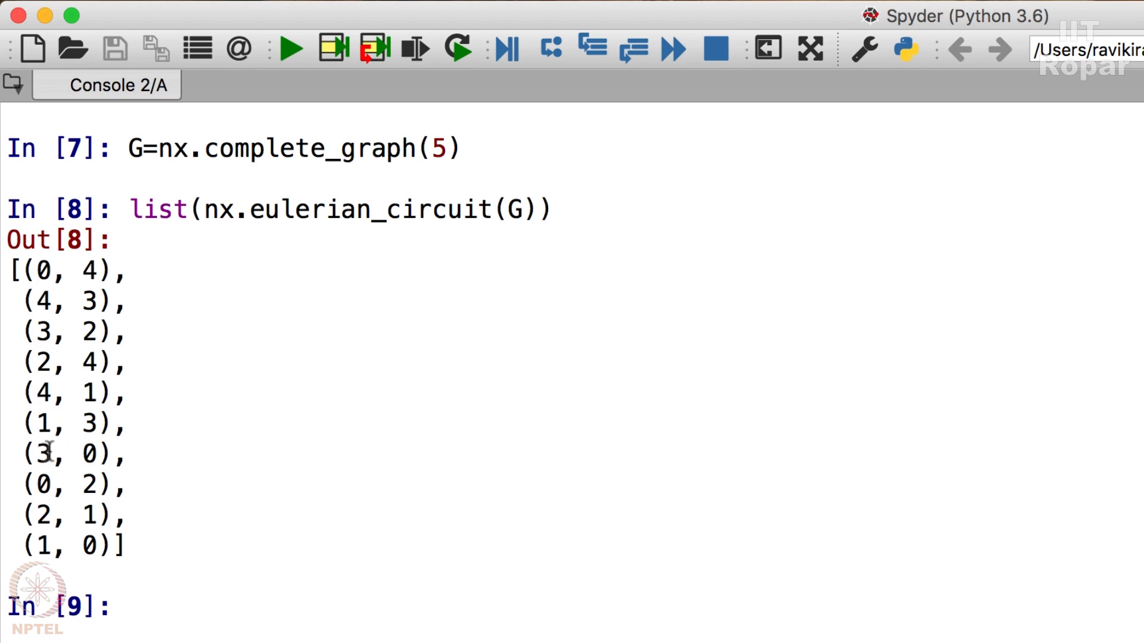
{"action": "mouse_move", "coordinate": [79, 515]}
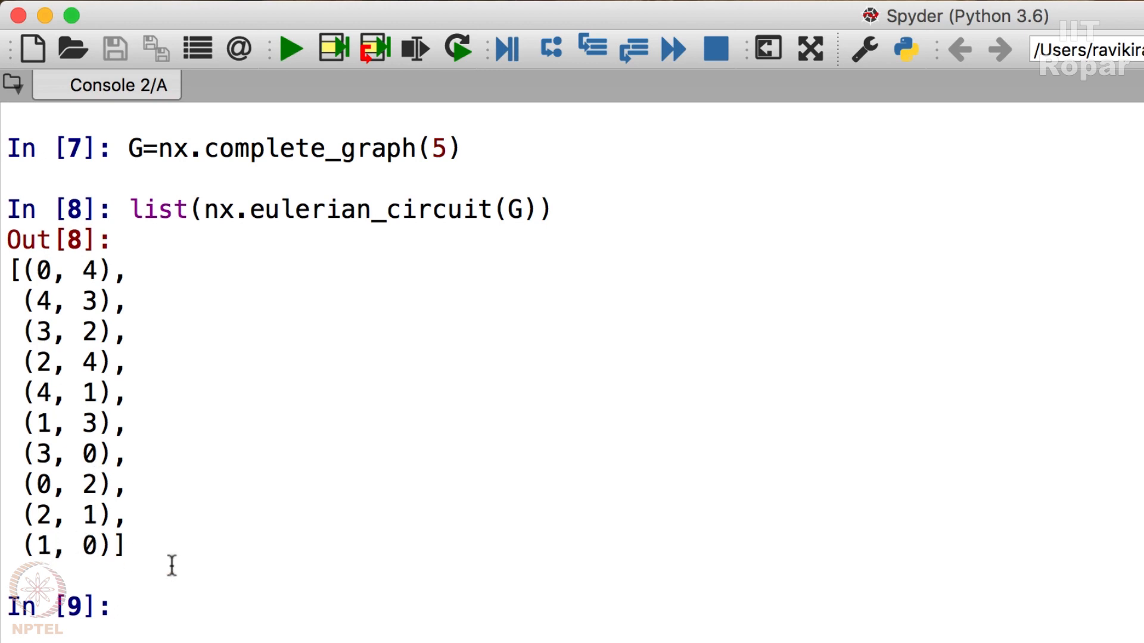
{"action": "type", "text": "nx"}
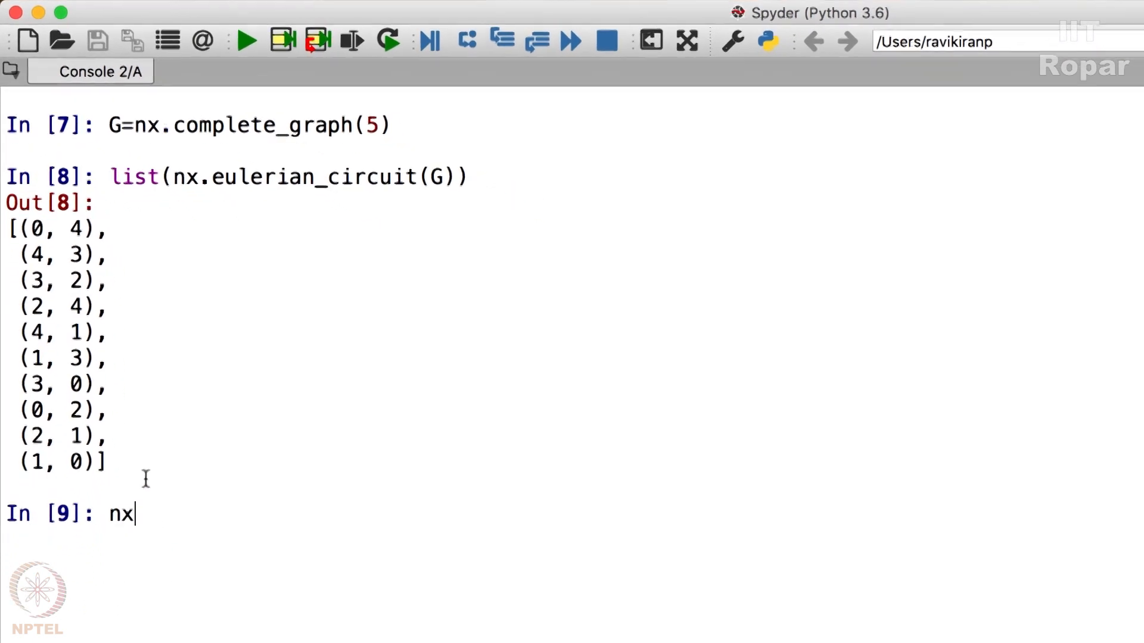
{"action": "type", "text": ".draw"}
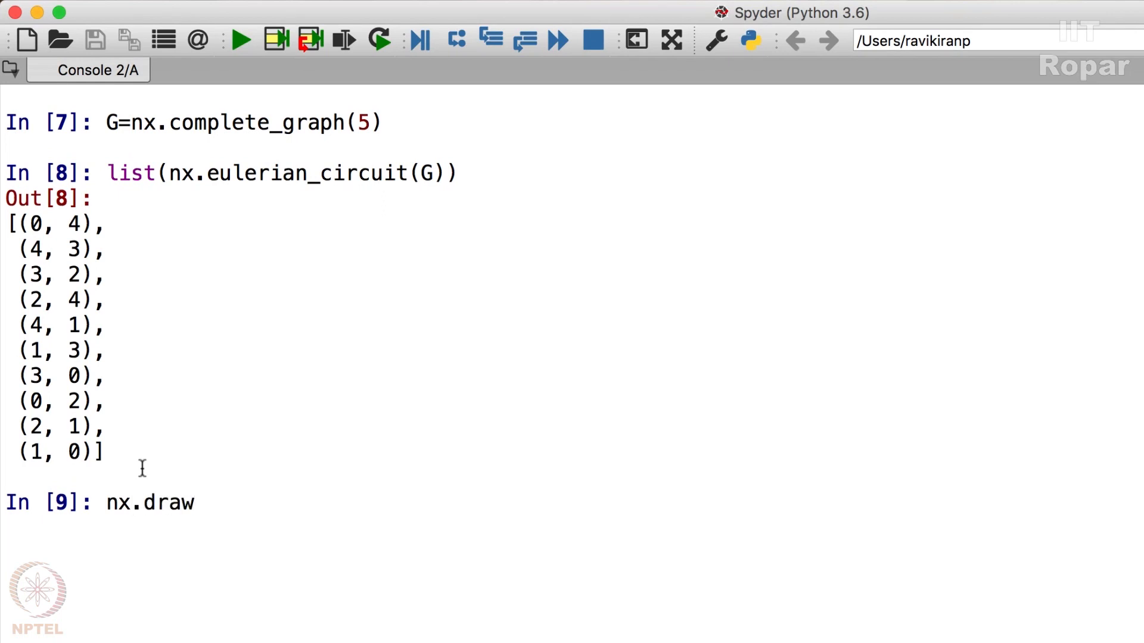
{"action": "type", "text": "(G)"}
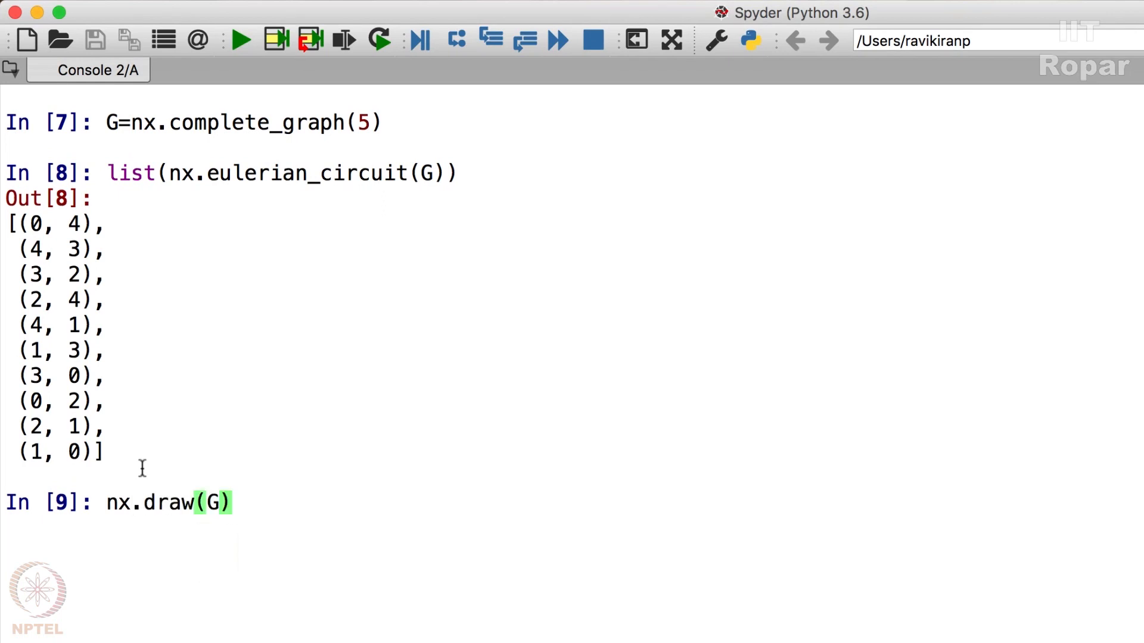
{"action": "type", "text": ",with"}
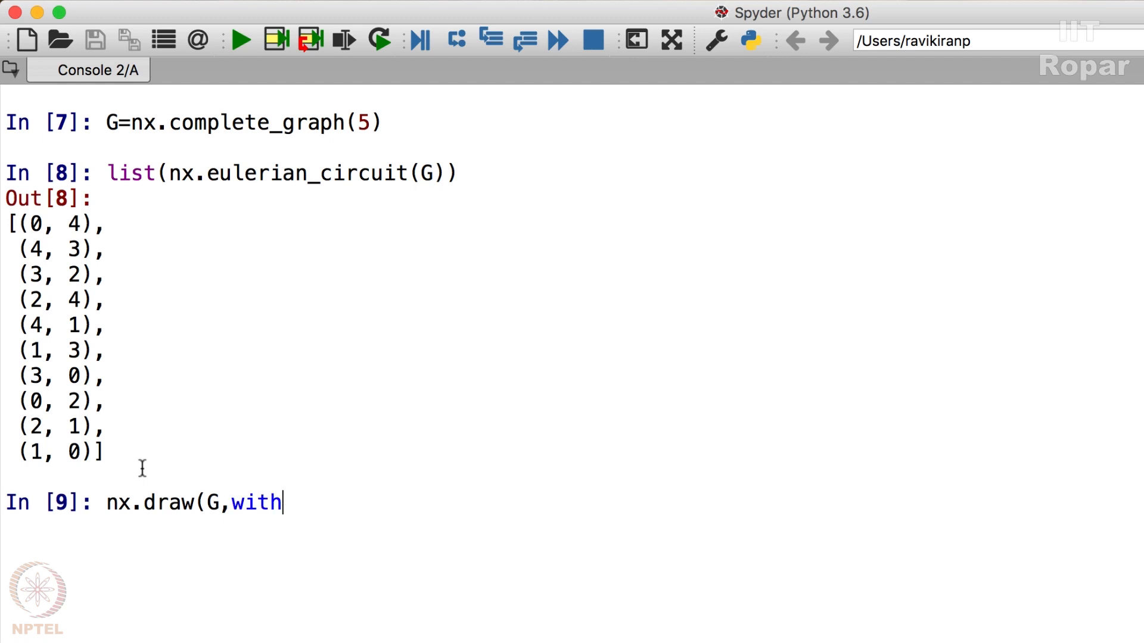
{"action": "type", "text": "_labels"}
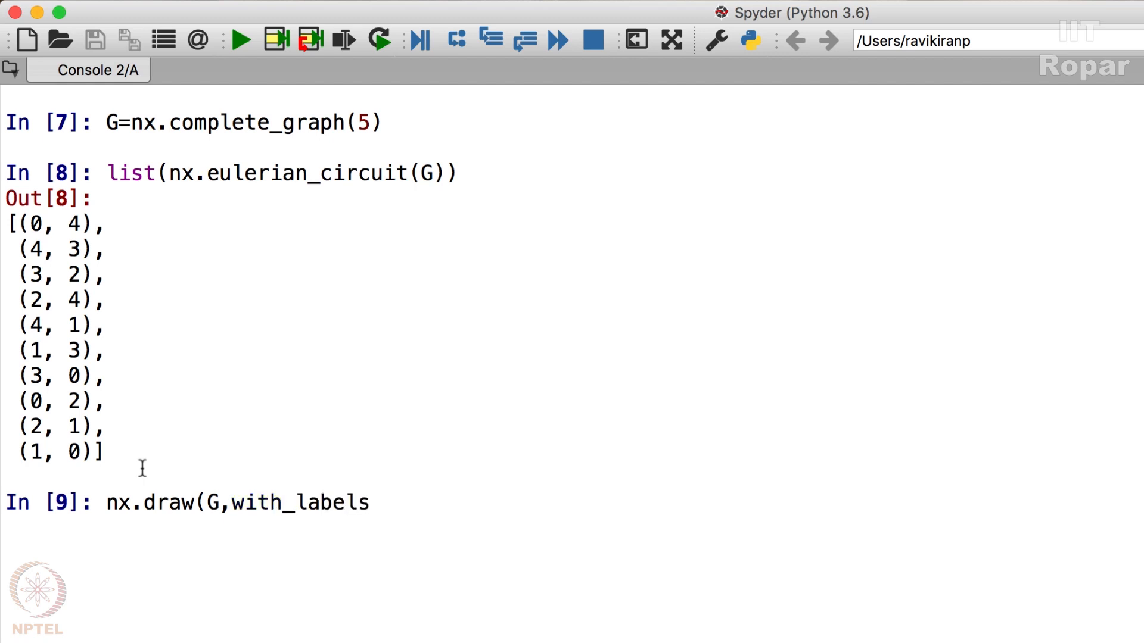